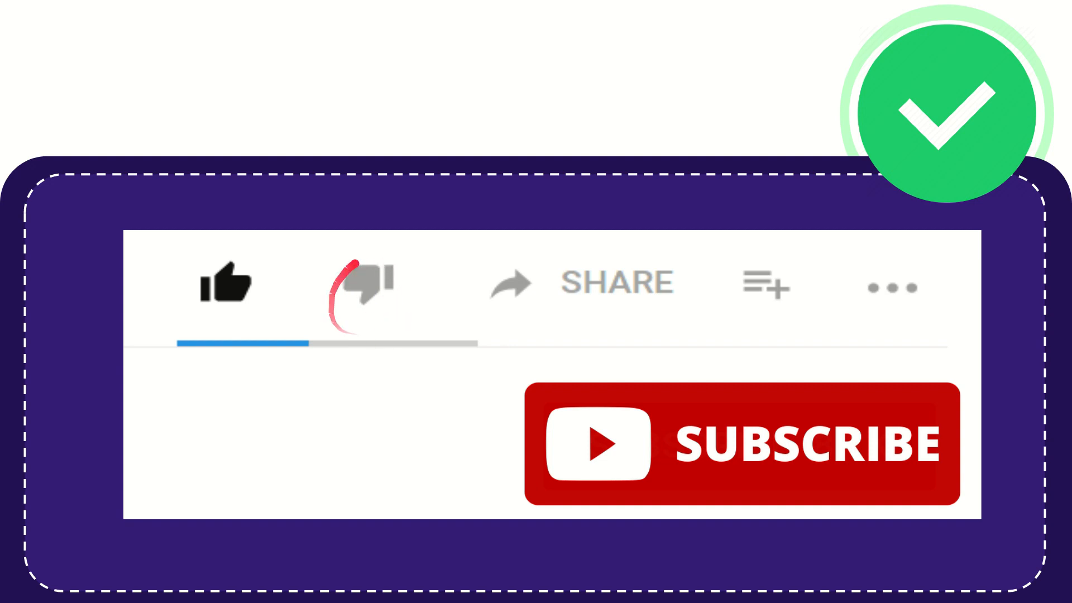
left_click(365, 284)
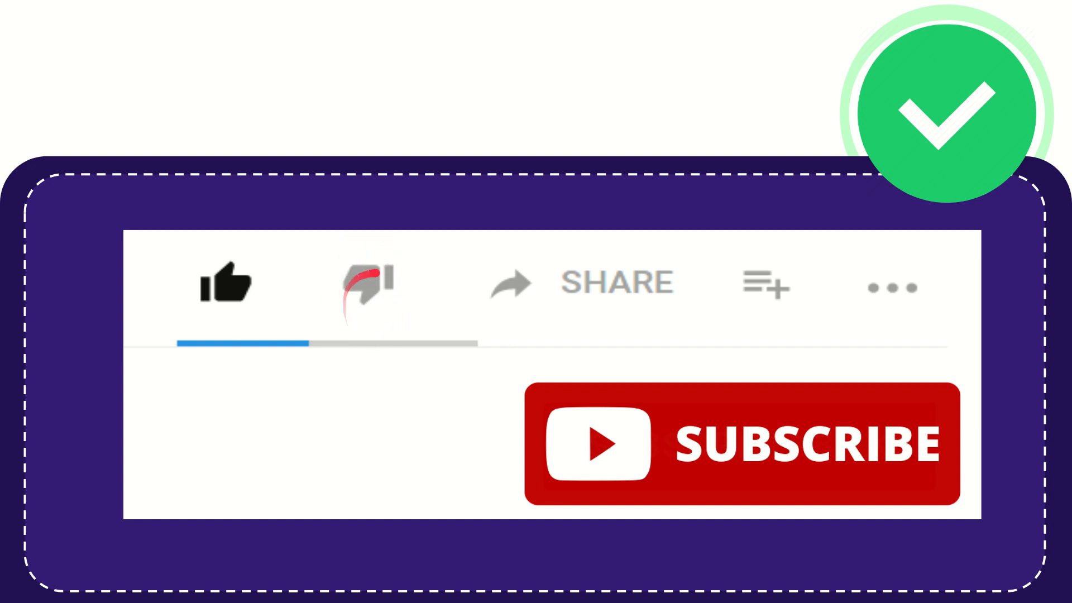
left_click(366, 284)
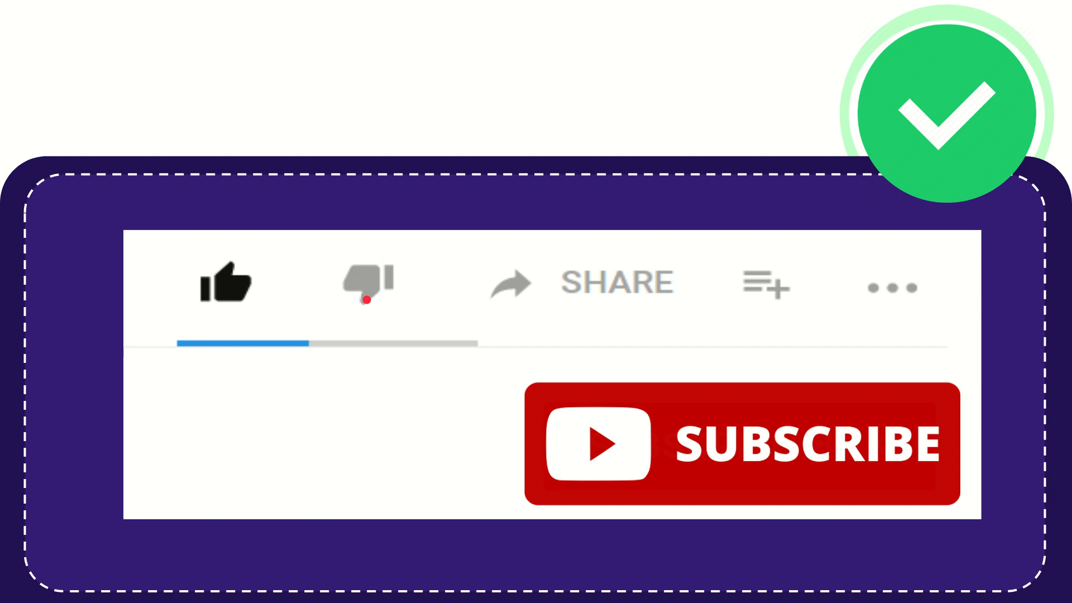